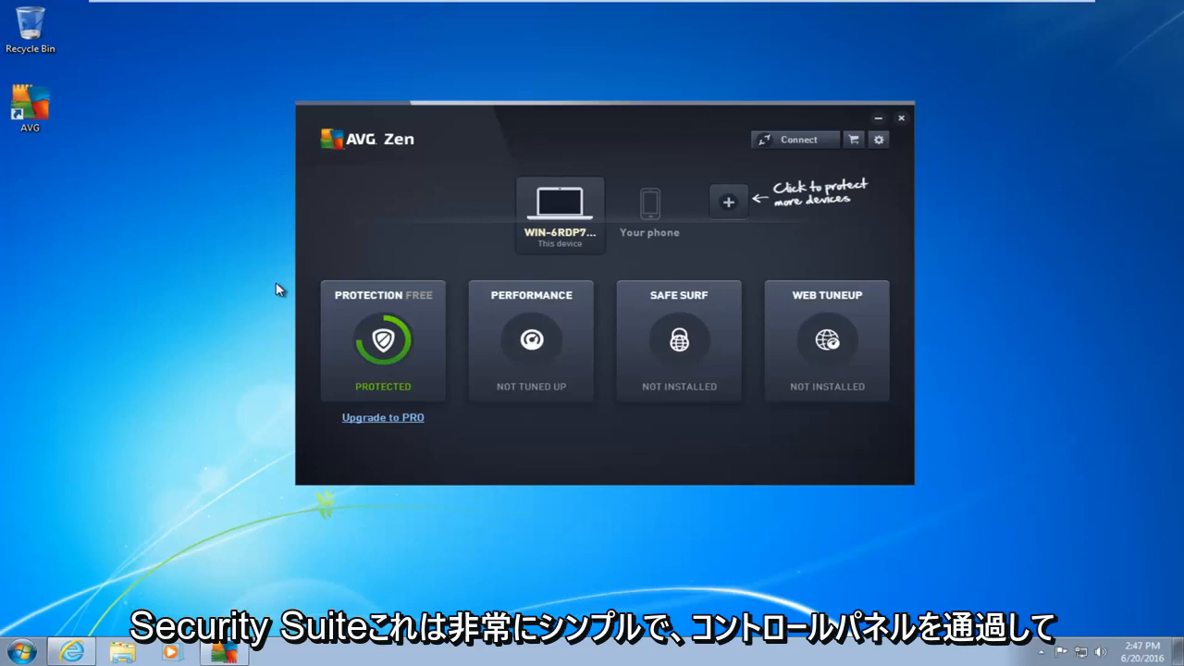
mouse_move(260, 282)
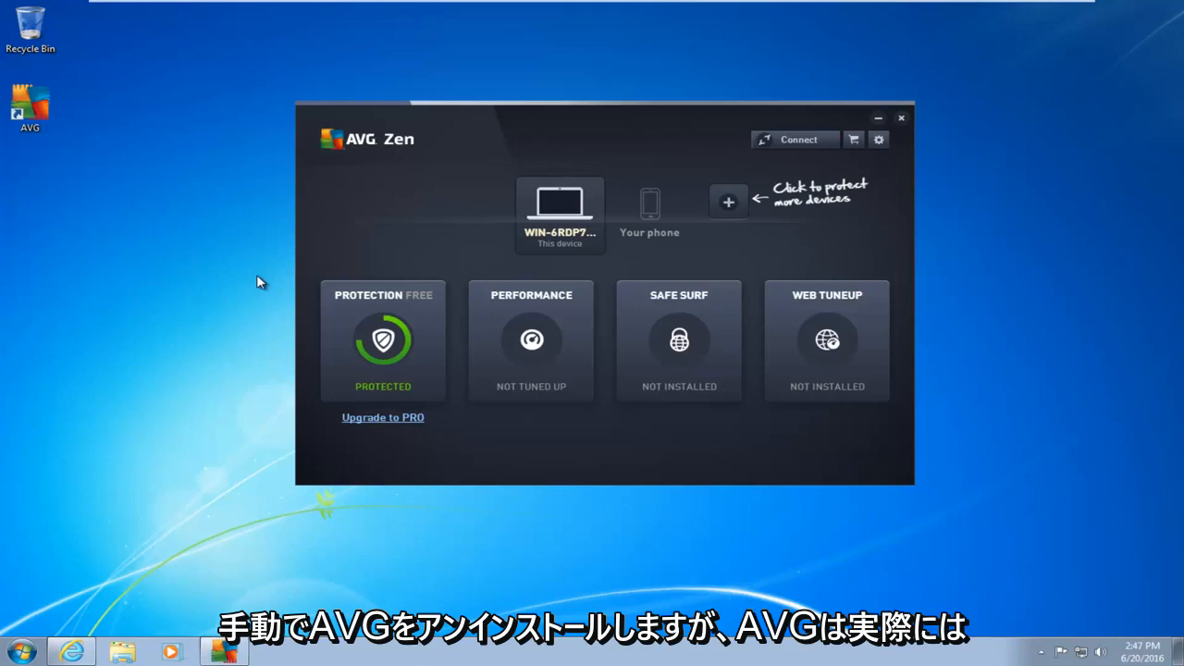
mouse_move(359, 162)
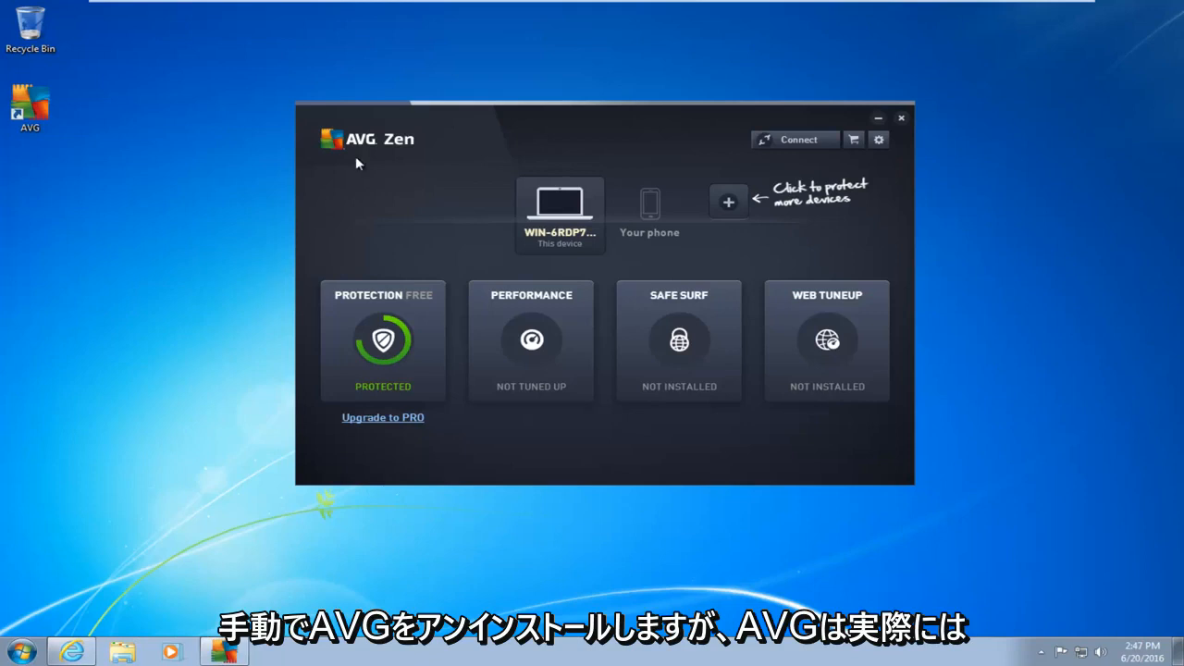
mouse_move(351, 159)
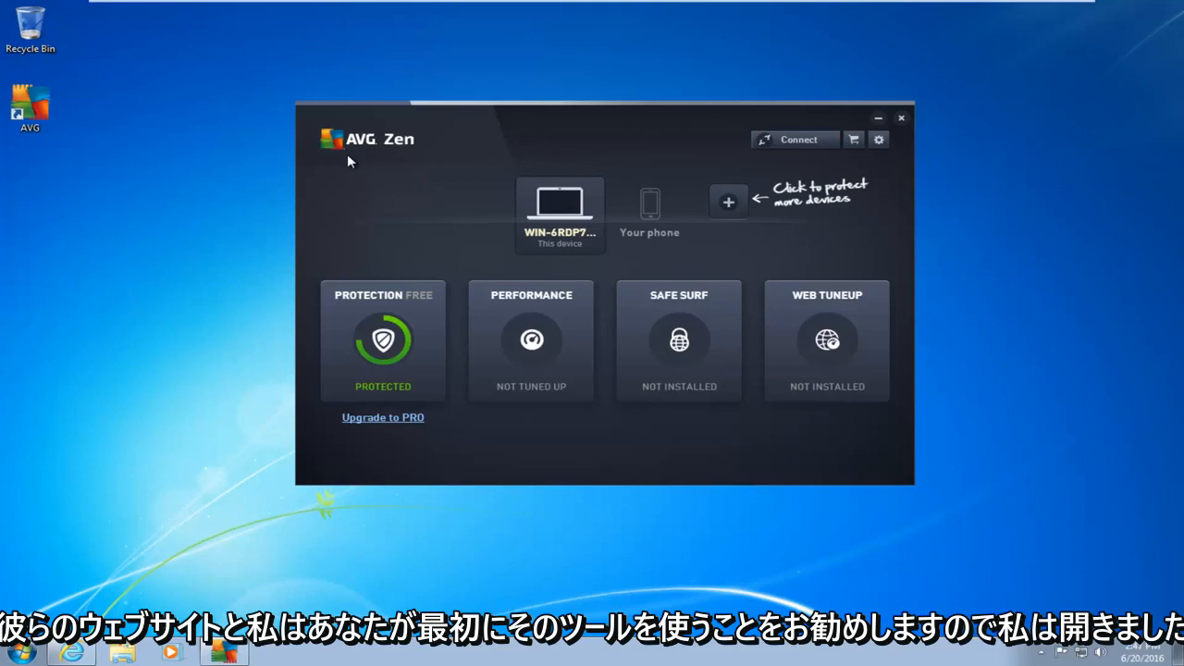
mouse_move(337, 162)
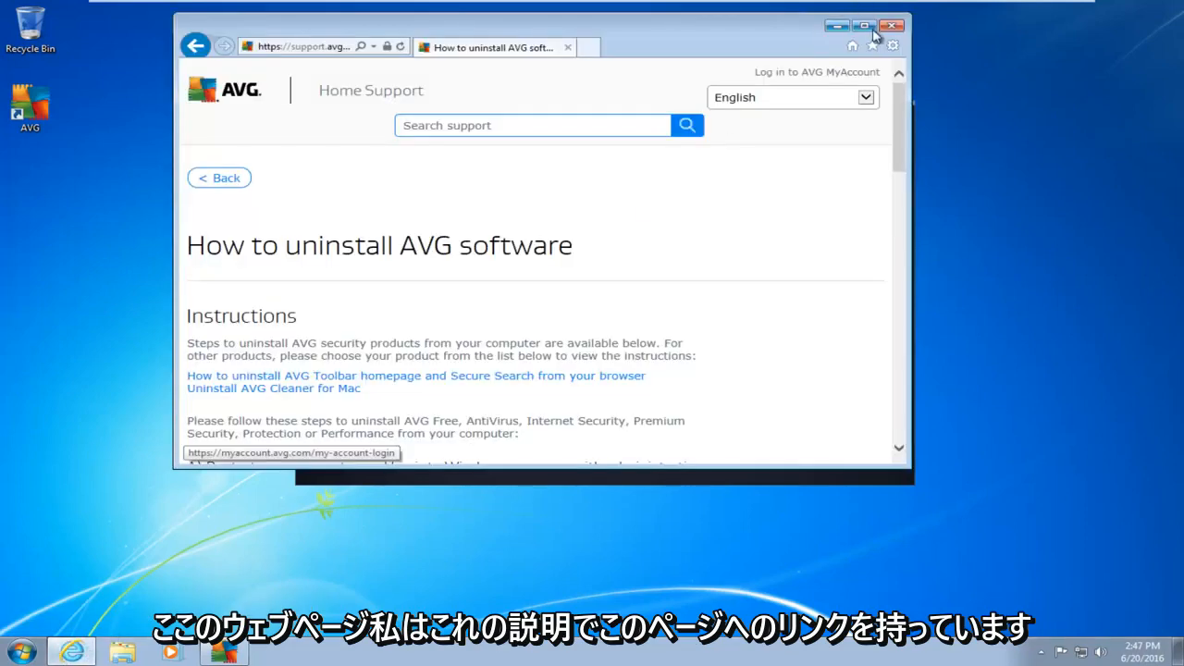
- Maximize the 'How to uninstall AVG software' page and bring section C with the AVG Remover download into view
left_click(866, 26)
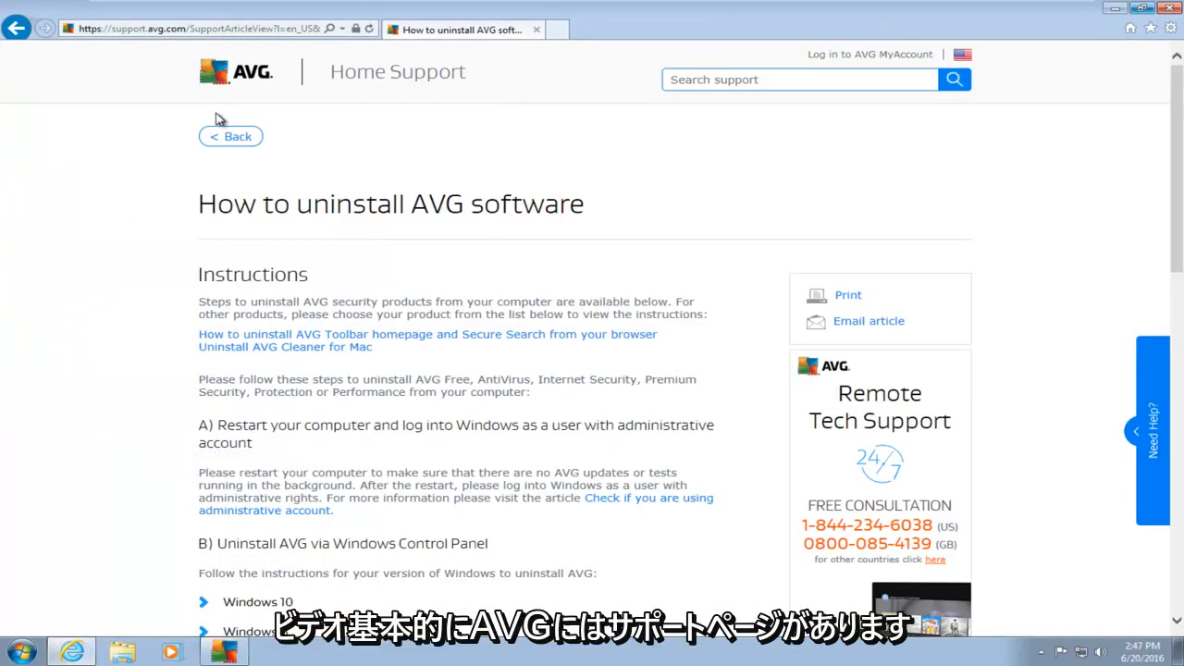
mouse_move(181, 83)
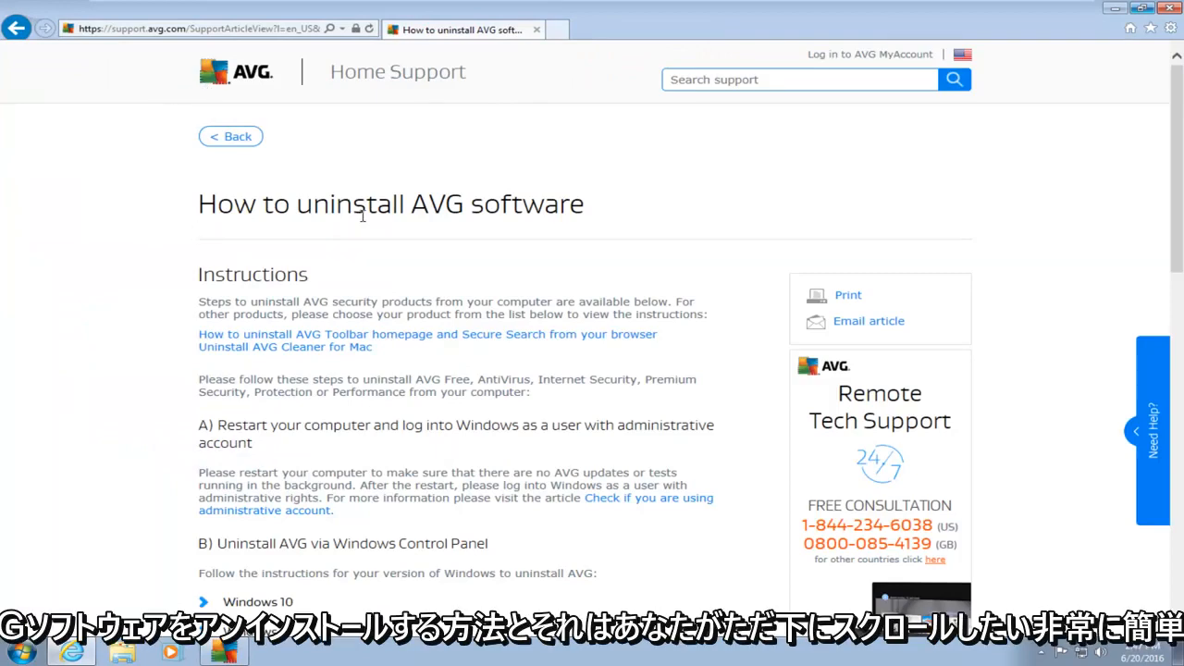
mouse_move(415, 256)
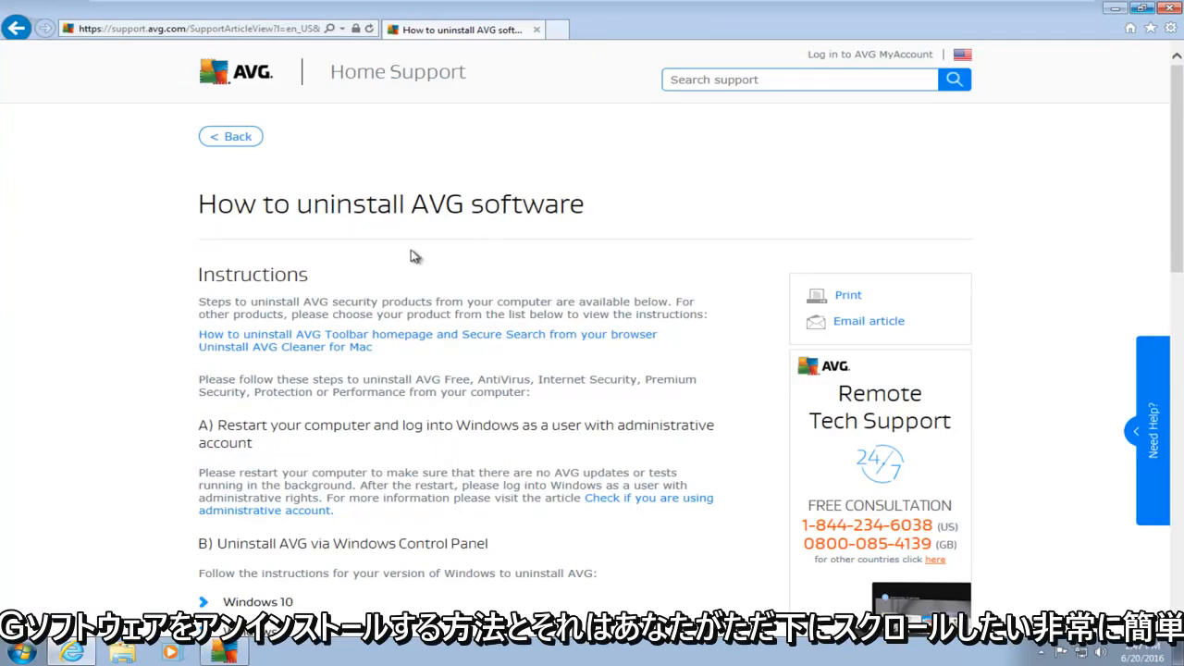
scroll("down", 3)
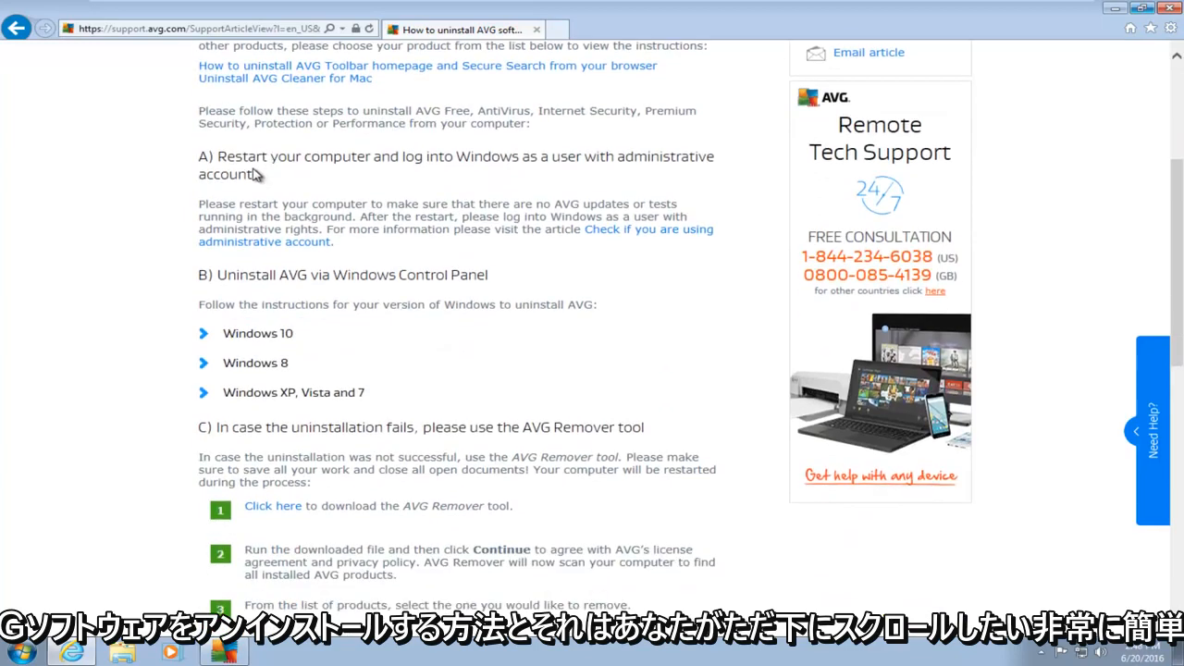
scroll("down", 3)
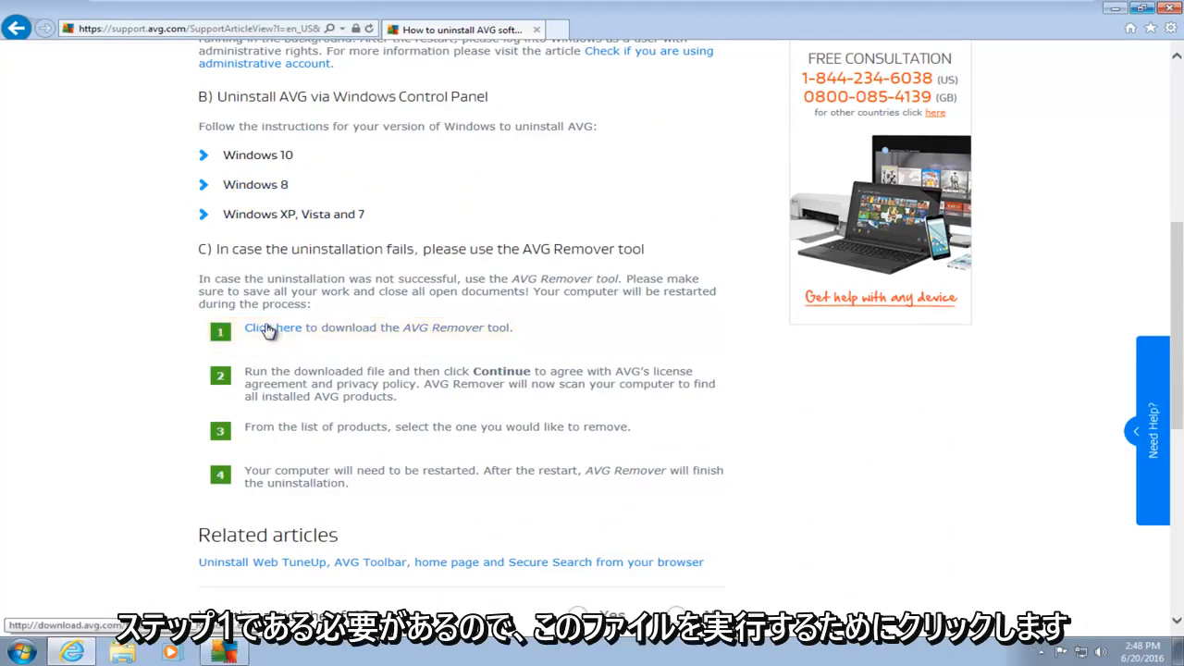
- Download AVG Remover via the 'Click here' link, run it, and allow it through User Account Control
left_click(272, 327)
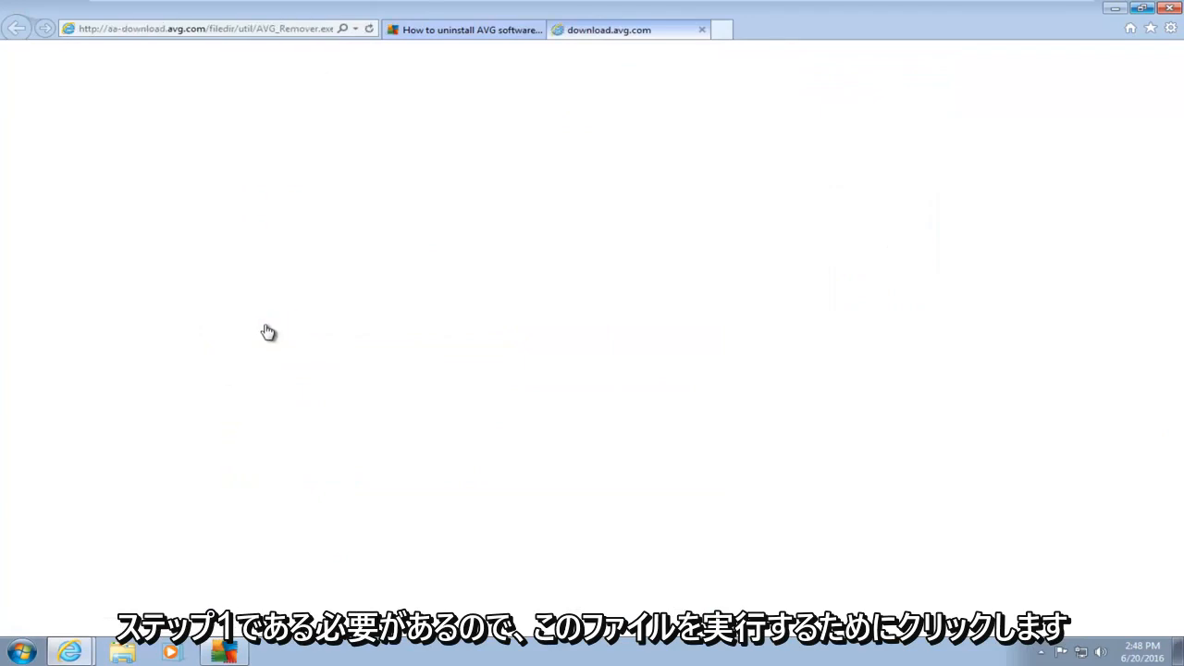
left_click(272, 328)
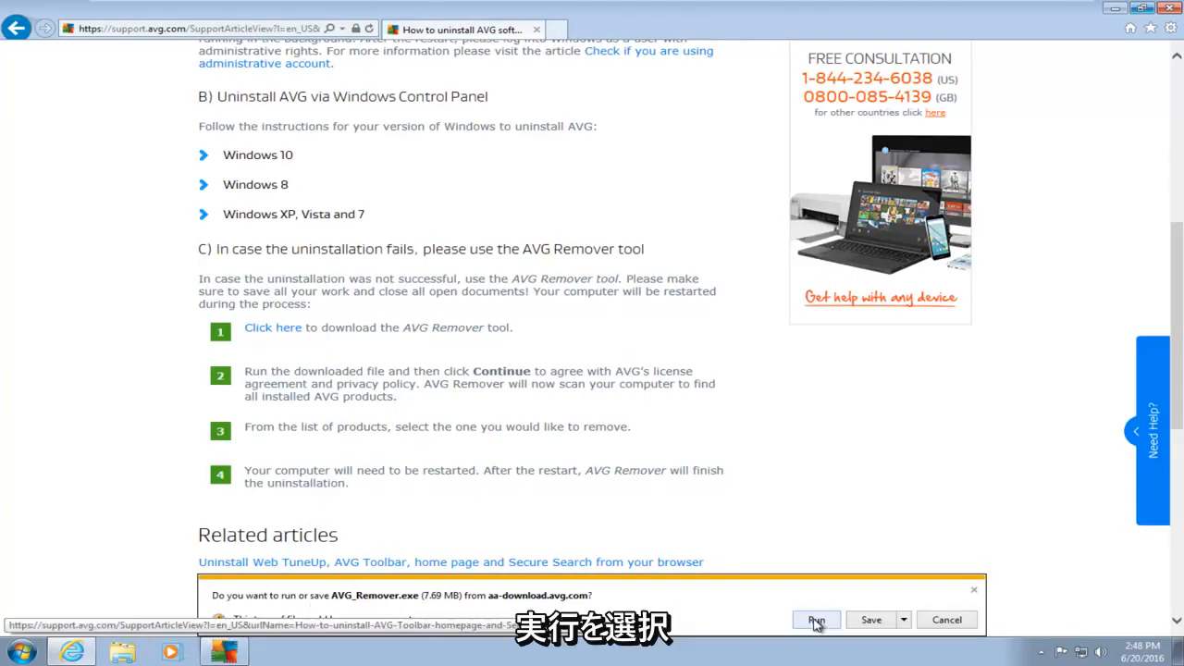
left_click(814, 618)
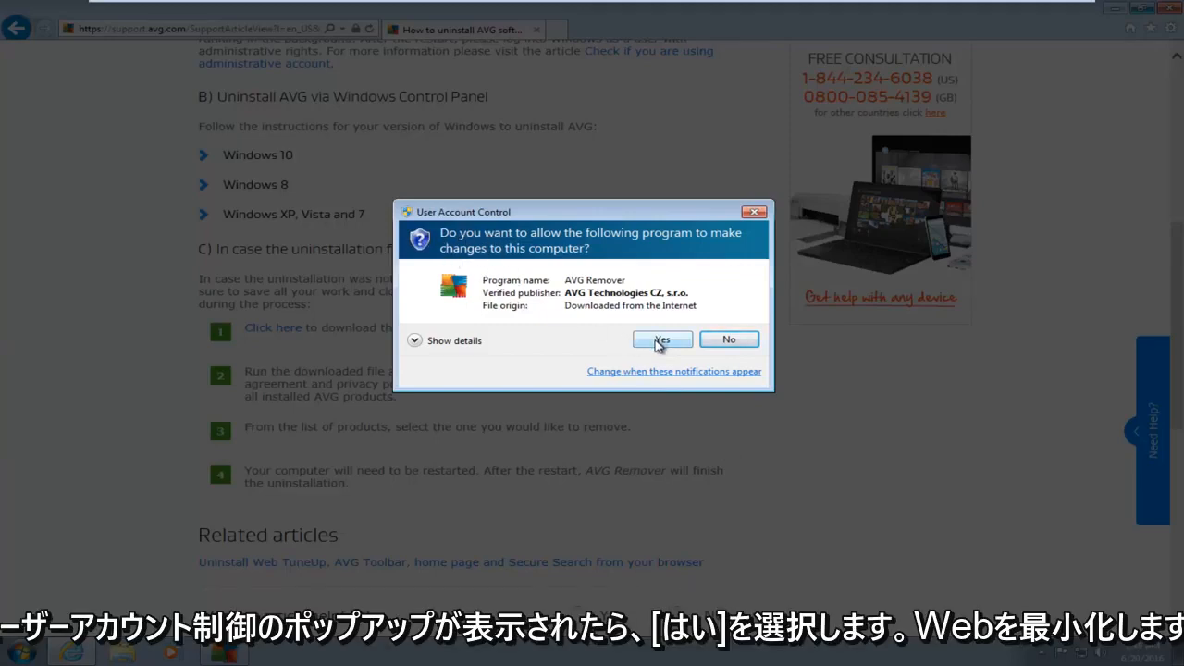
left_click(662, 339)
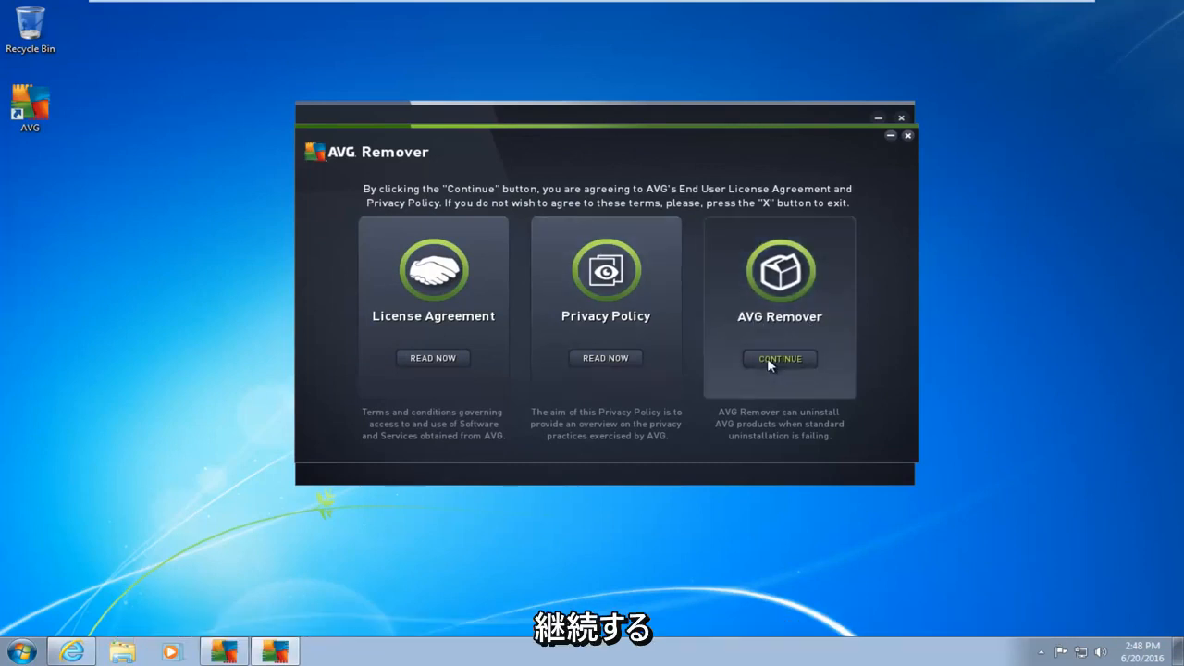
- Accept the AVG Remover license agreement and privacy policy with CONTINUE
left_click(781, 359)
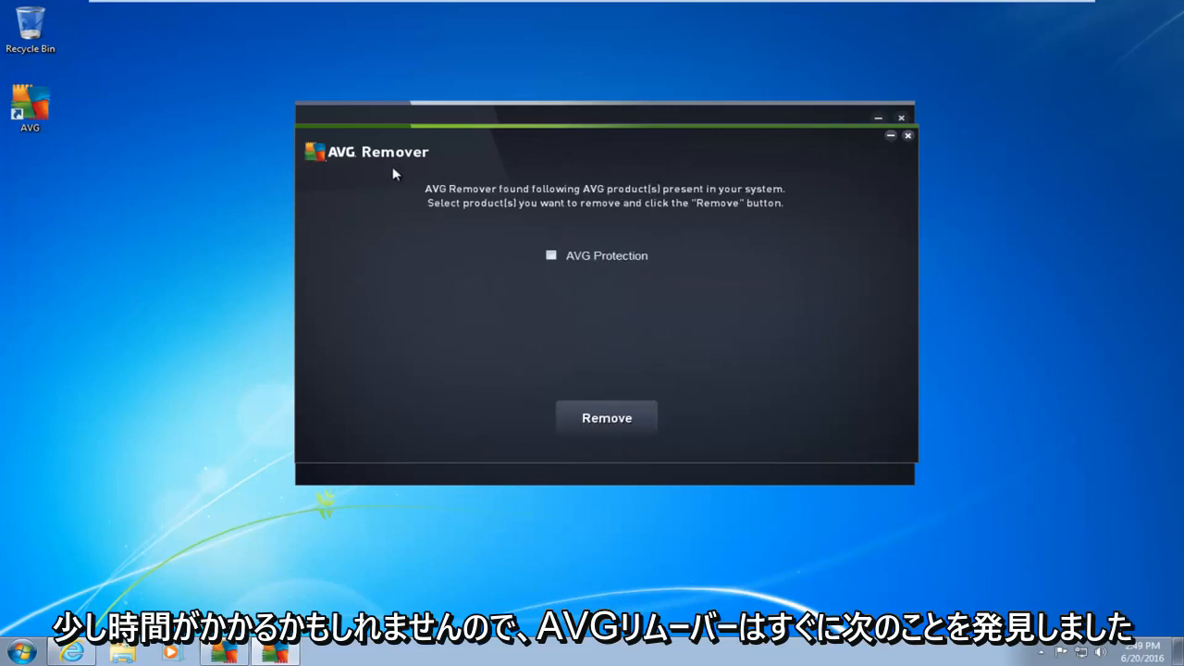
mouse_move(533, 222)
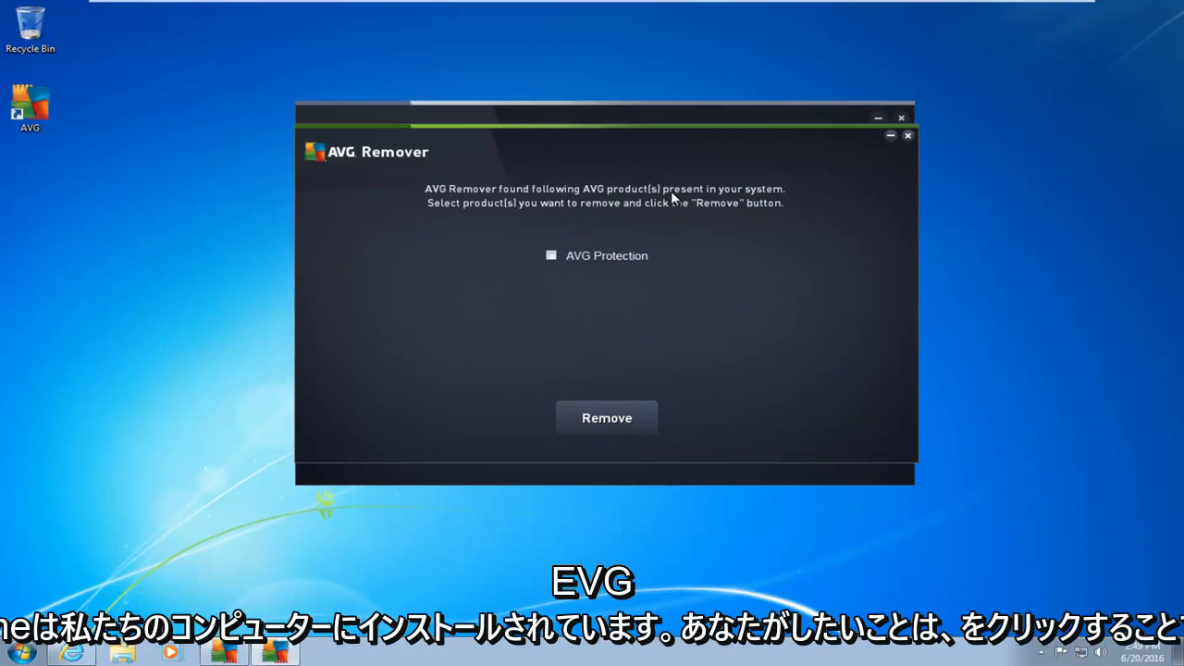
mouse_move(547, 270)
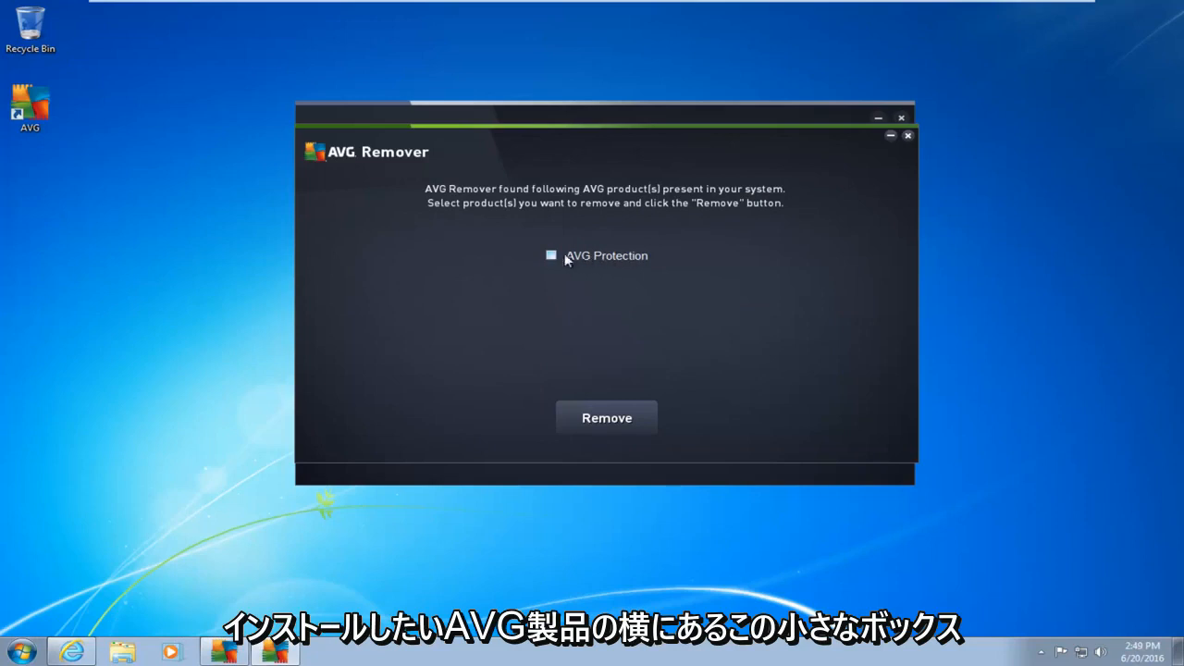
mouse_move(562, 267)
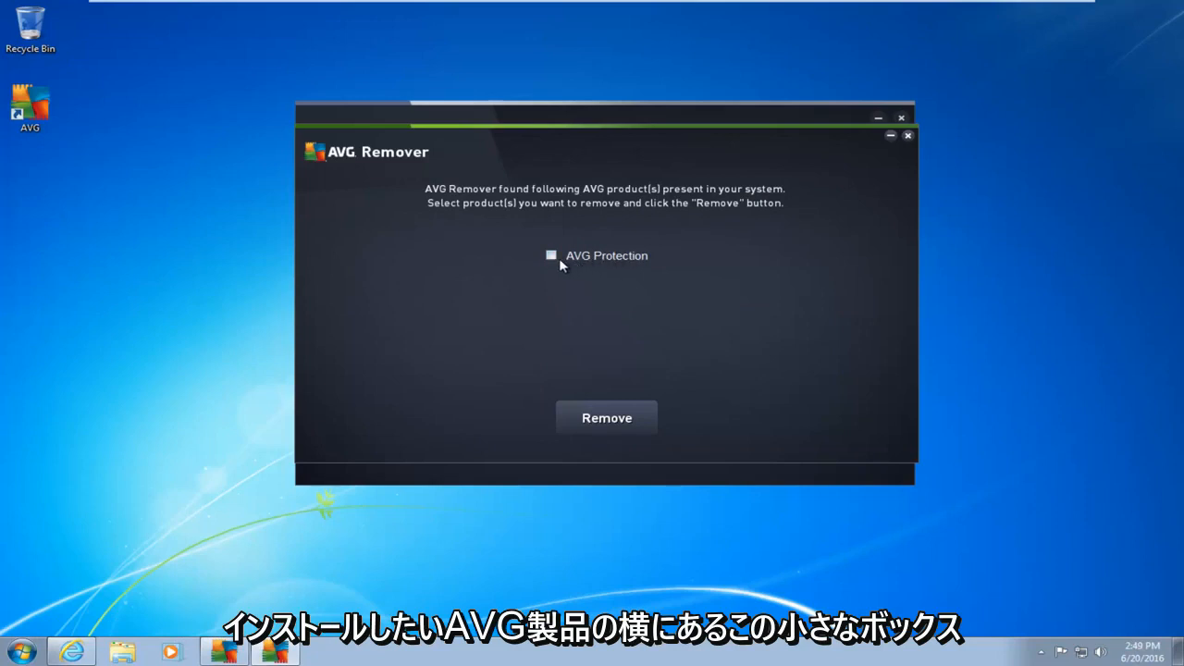
mouse_move(525, 304)
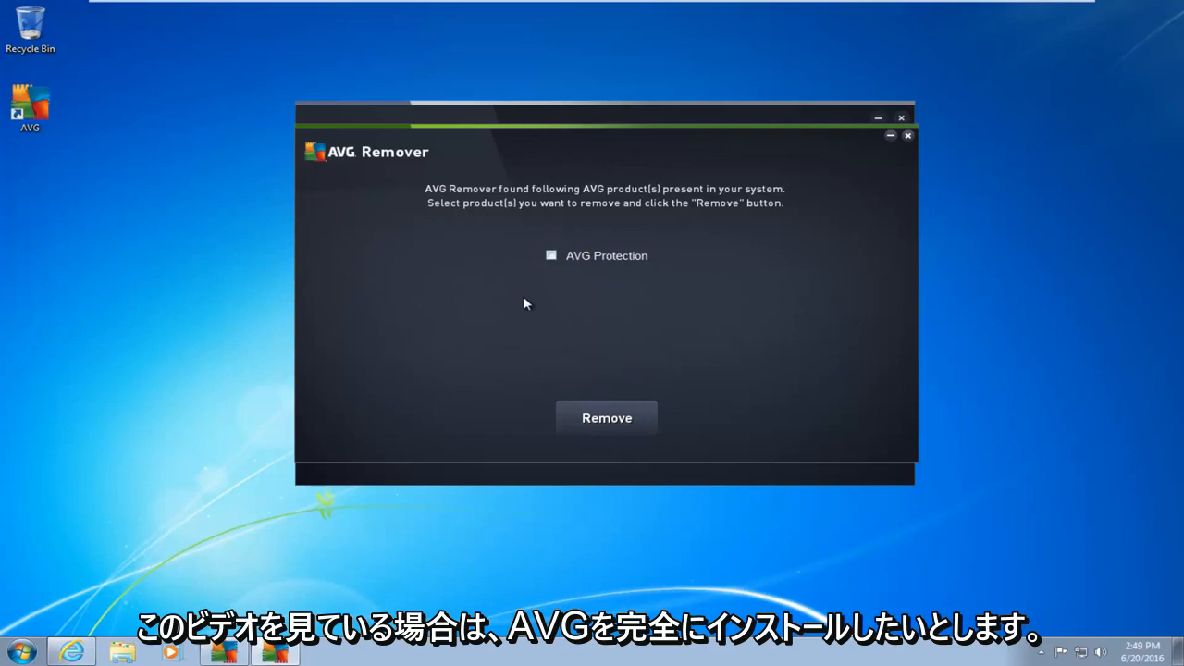
mouse_move(570, 341)
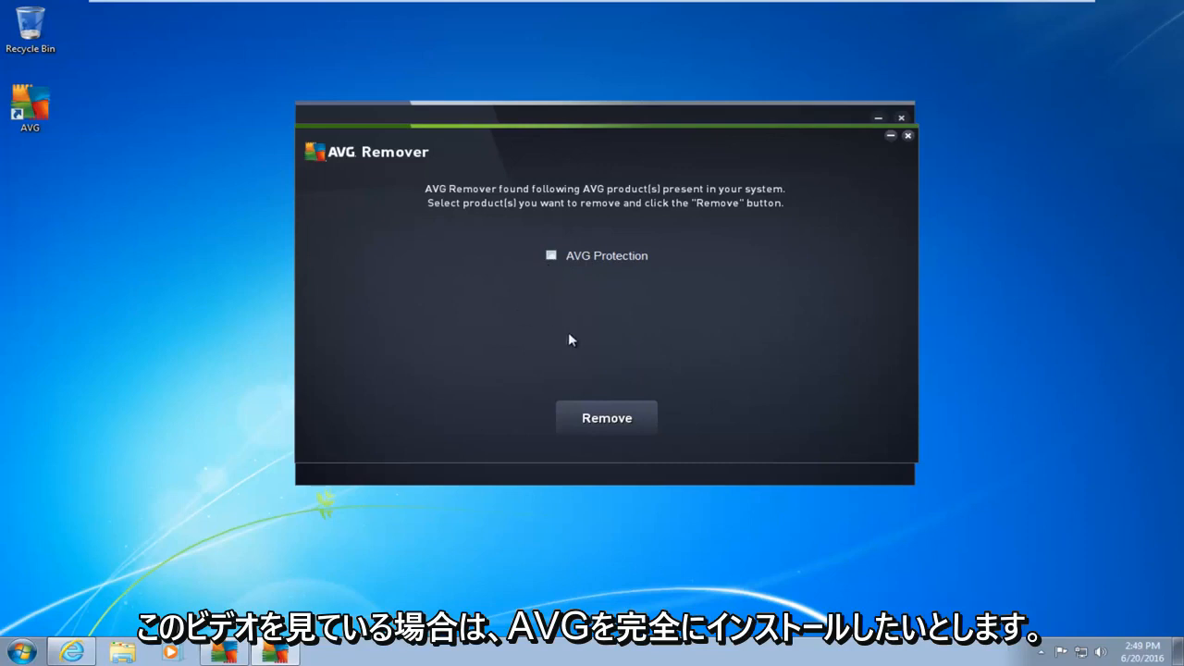
mouse_move(581, 258)
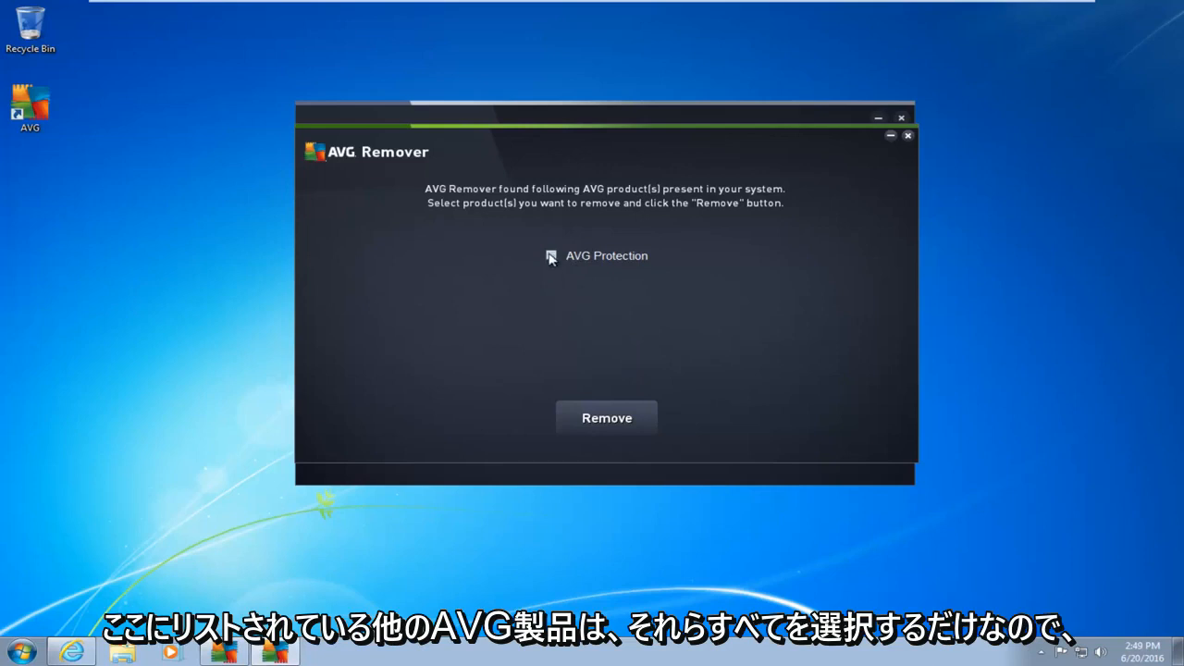
- Tick AVG Protection as the product to remove and start its removal
left_click(552, 256)
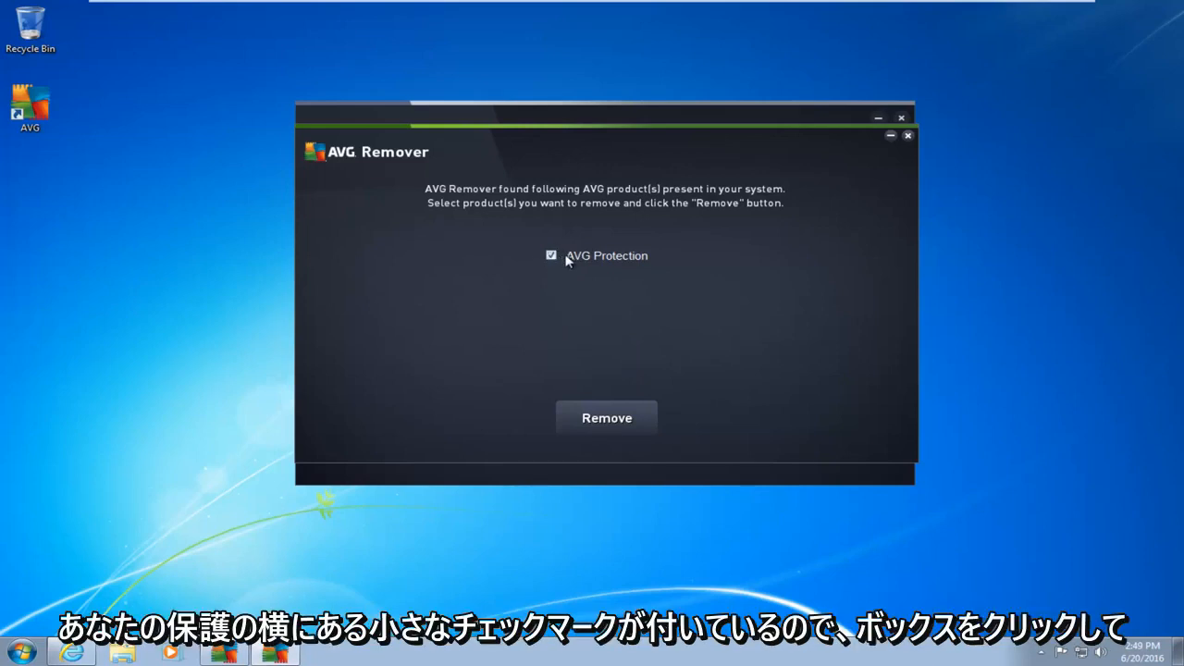
mouse_move(570, 337)
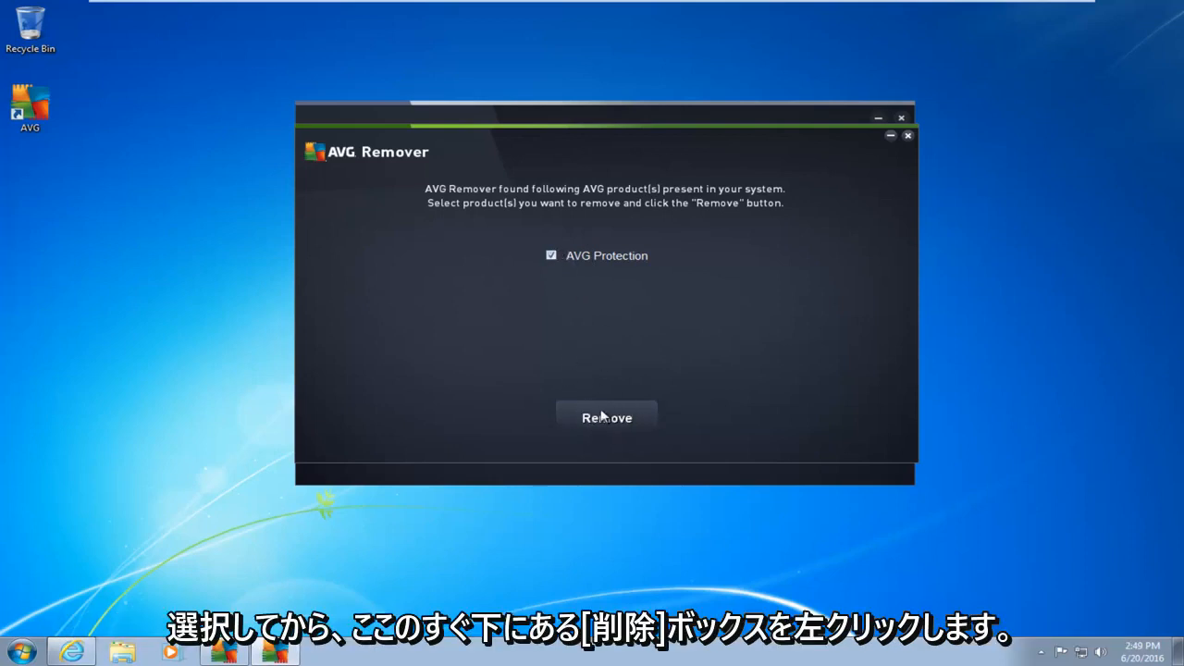
left_click(607, 418)
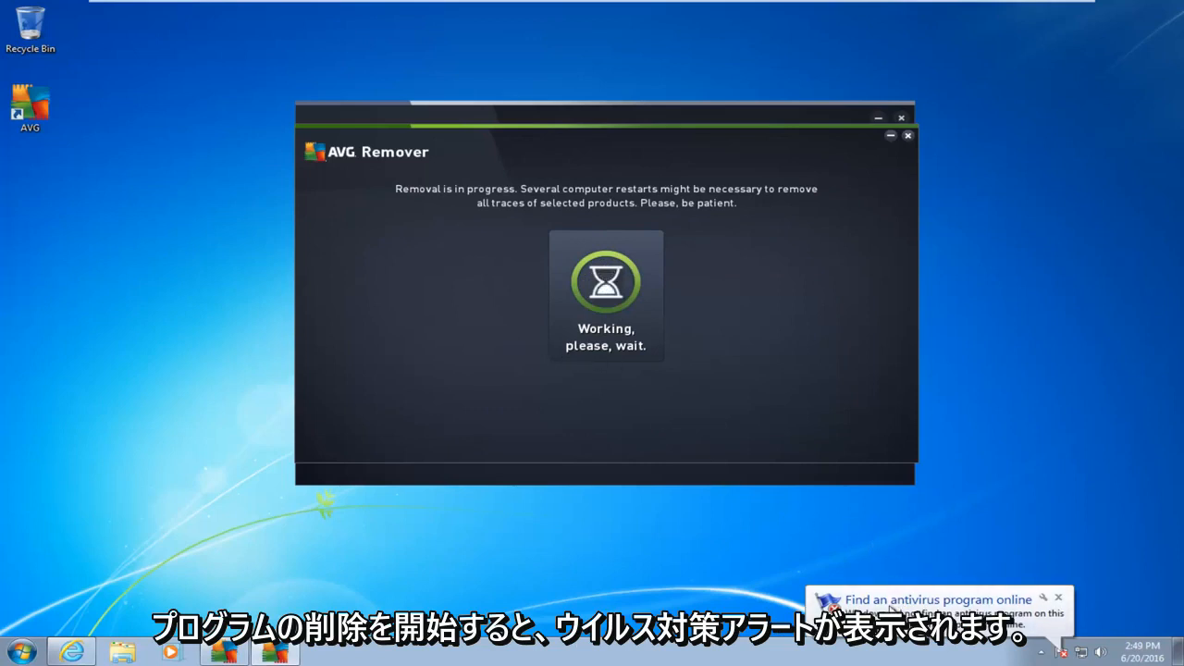
mouse_move(440, 202)
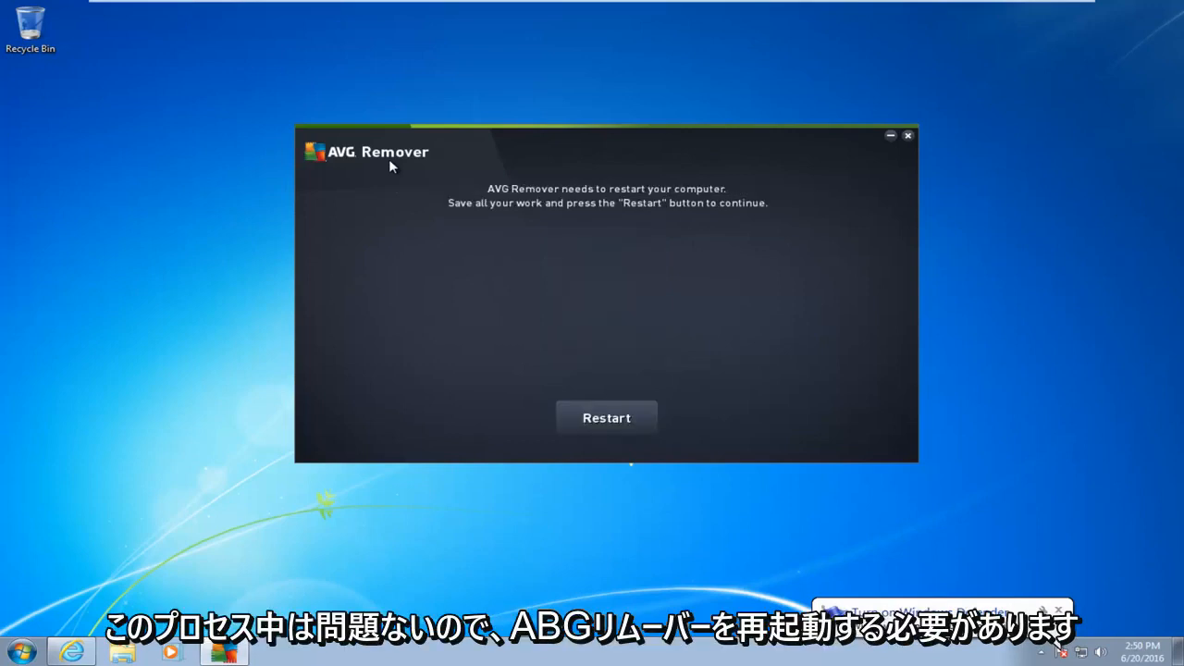
mouse_move(492, 196)
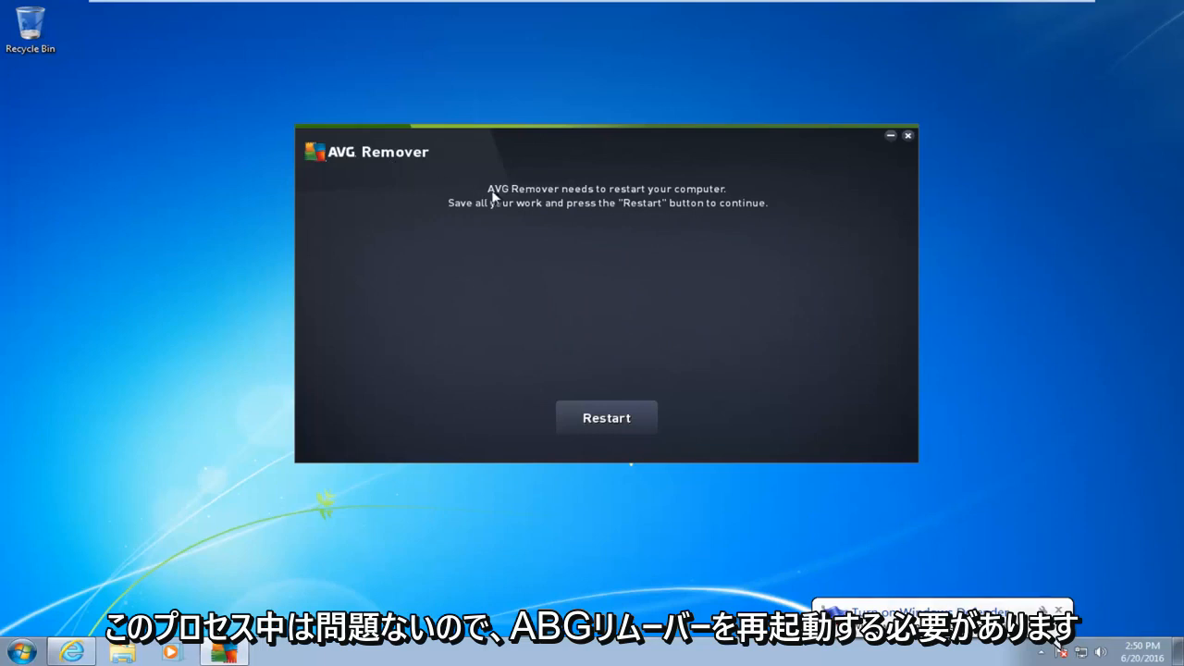
mouse_move(555, 361)
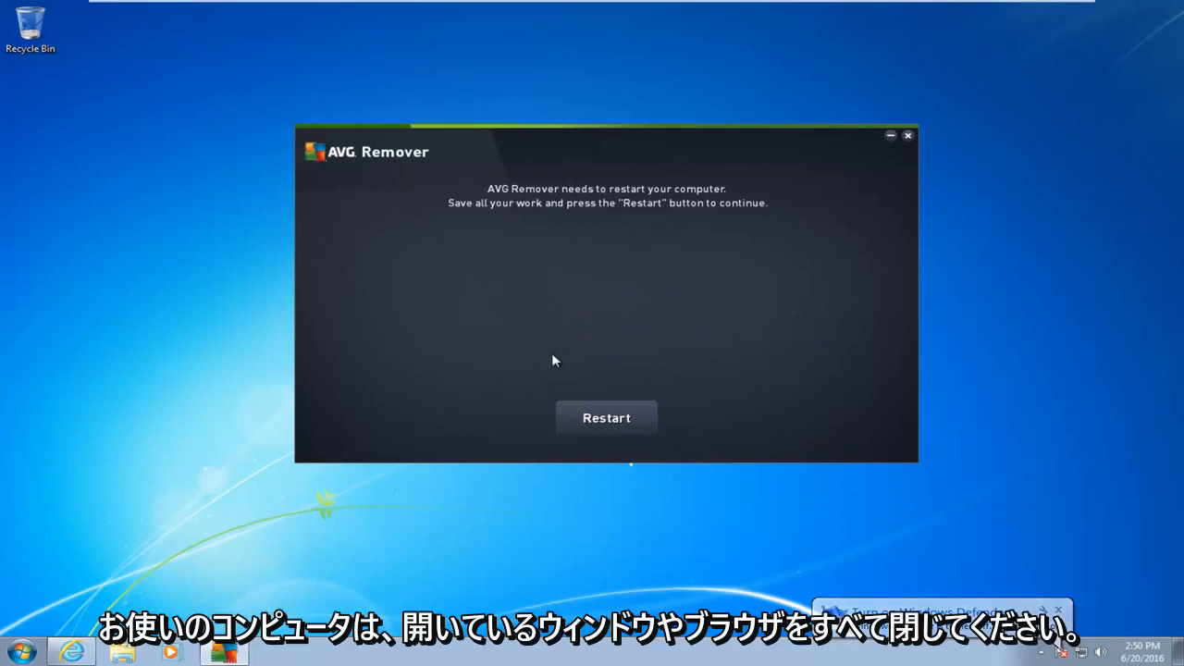
mouse_move(393, 400)
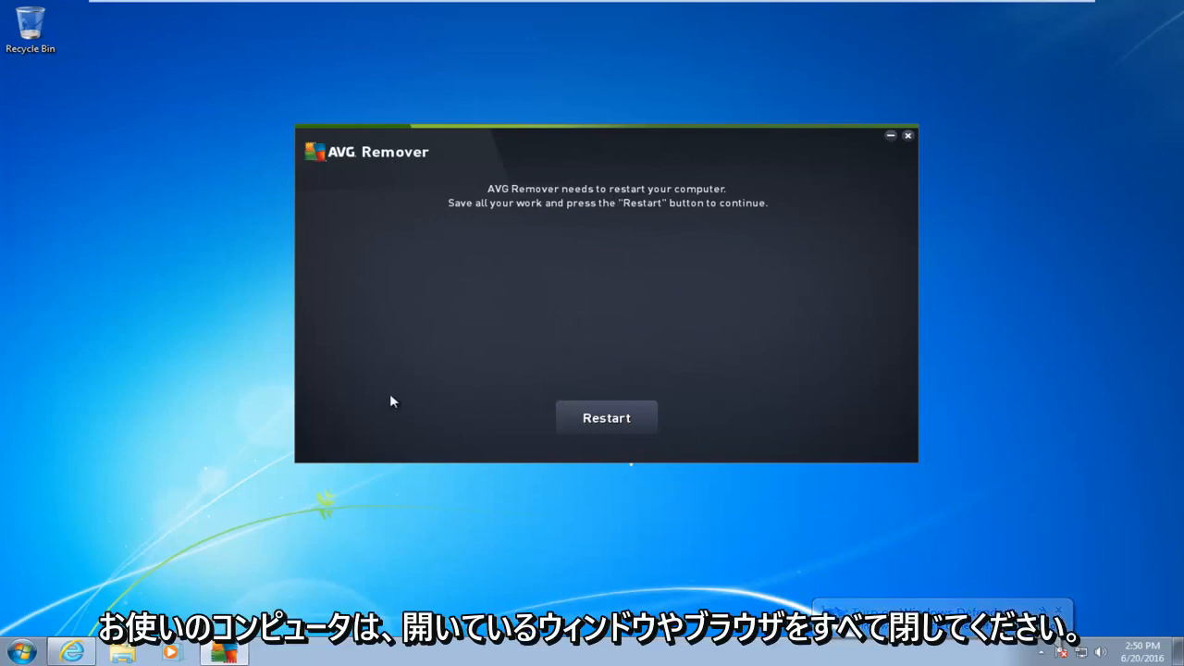
mouse_move(238, 451)
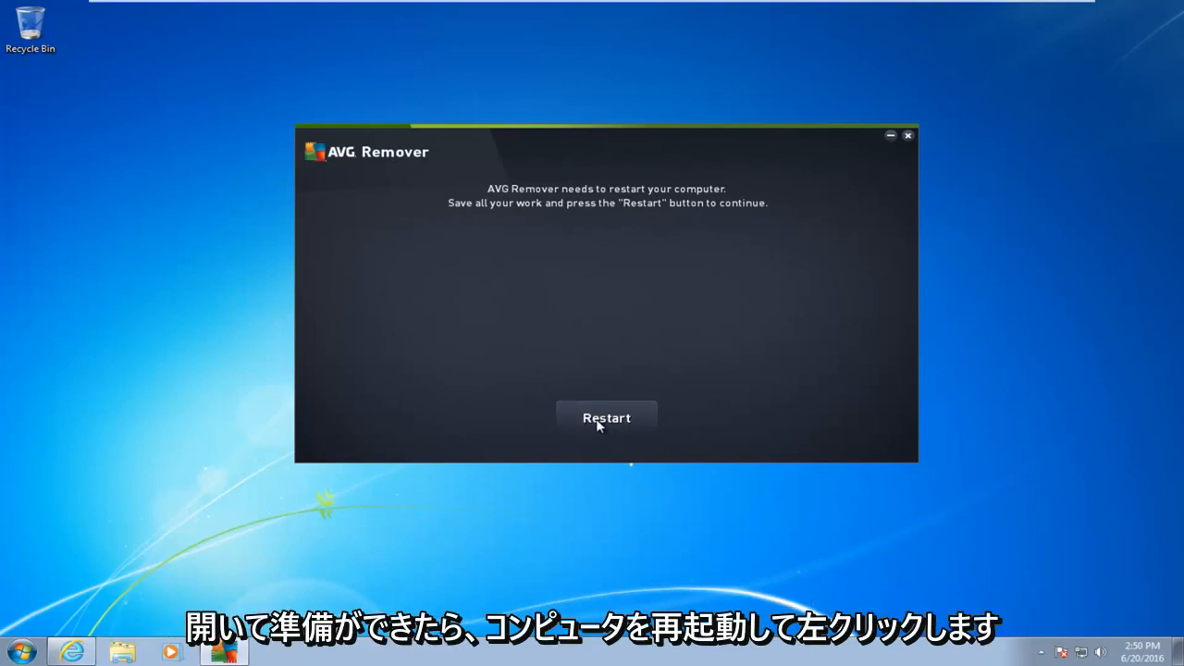
- Restart the computer from AVG Remover to continue the removal
left_click(607, 418)
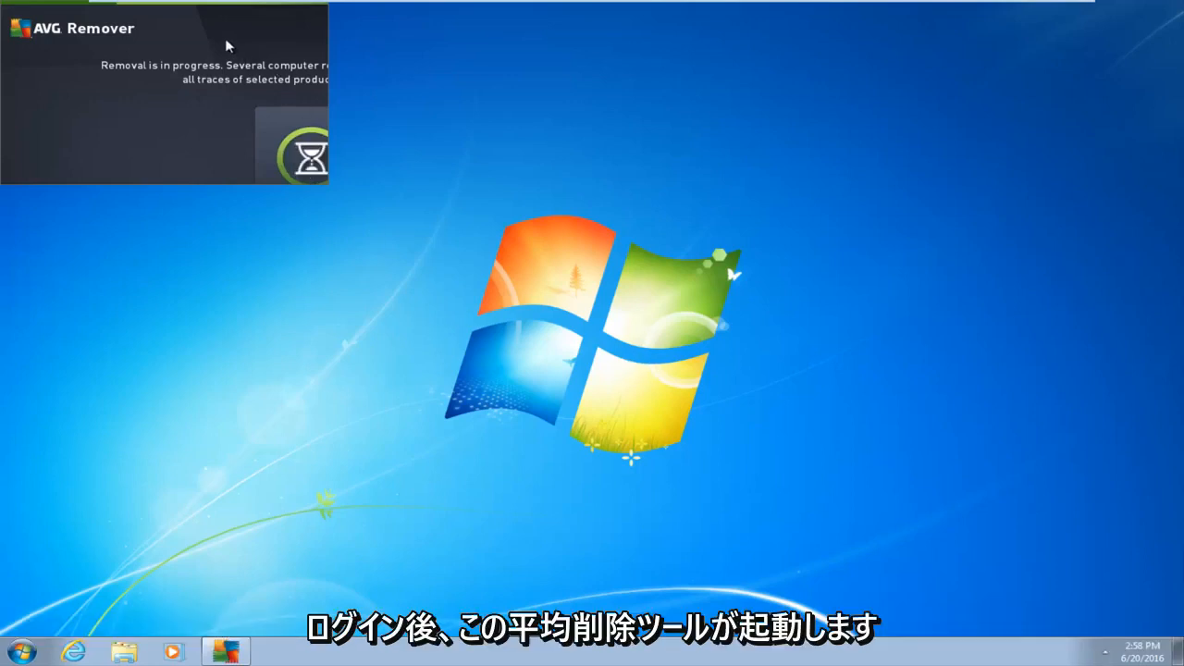
mouse_move(296, 133)
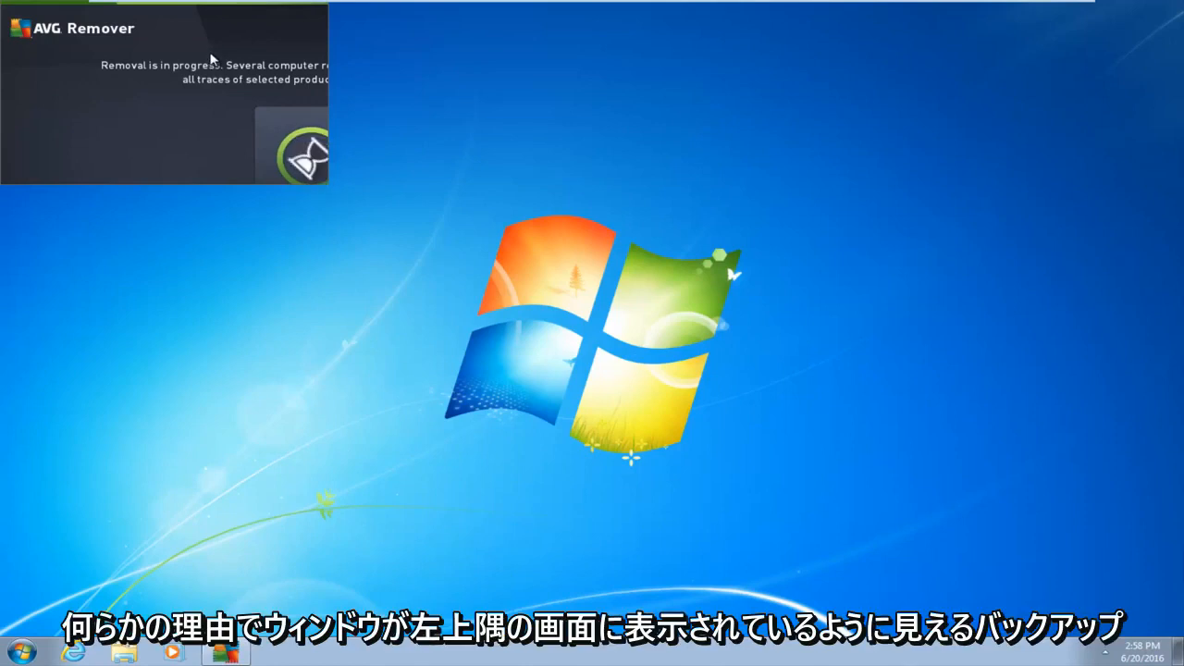
mouse_move(248, 79)
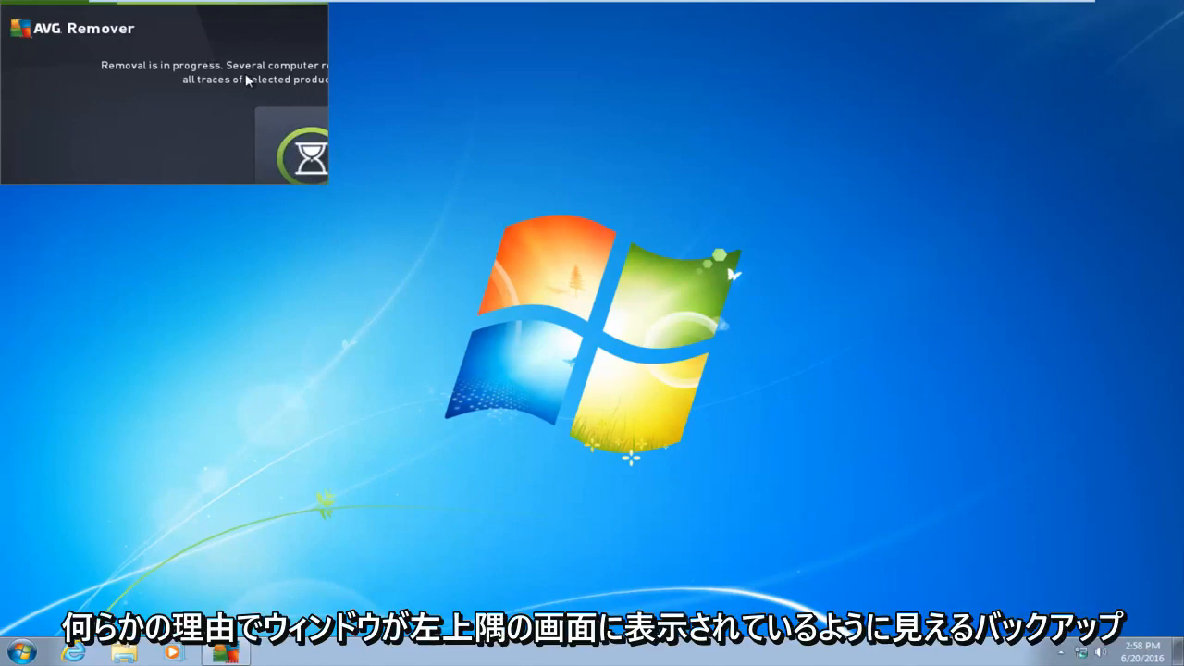
mouse_move(374, 115)
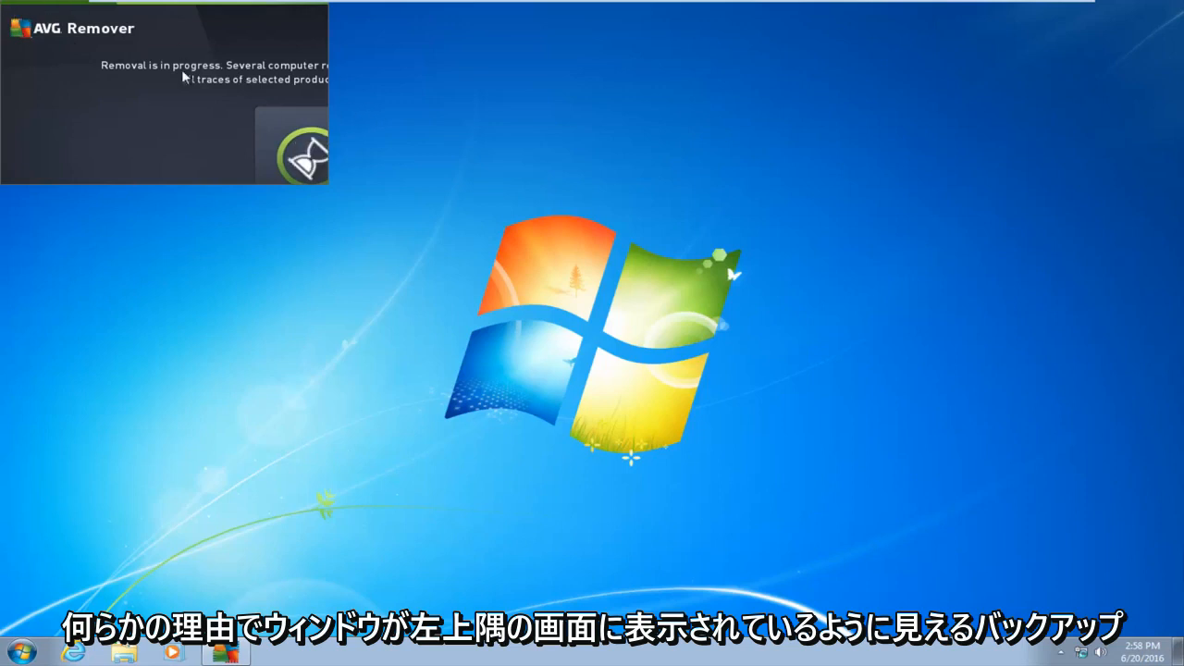
mouse_move(189, 151)
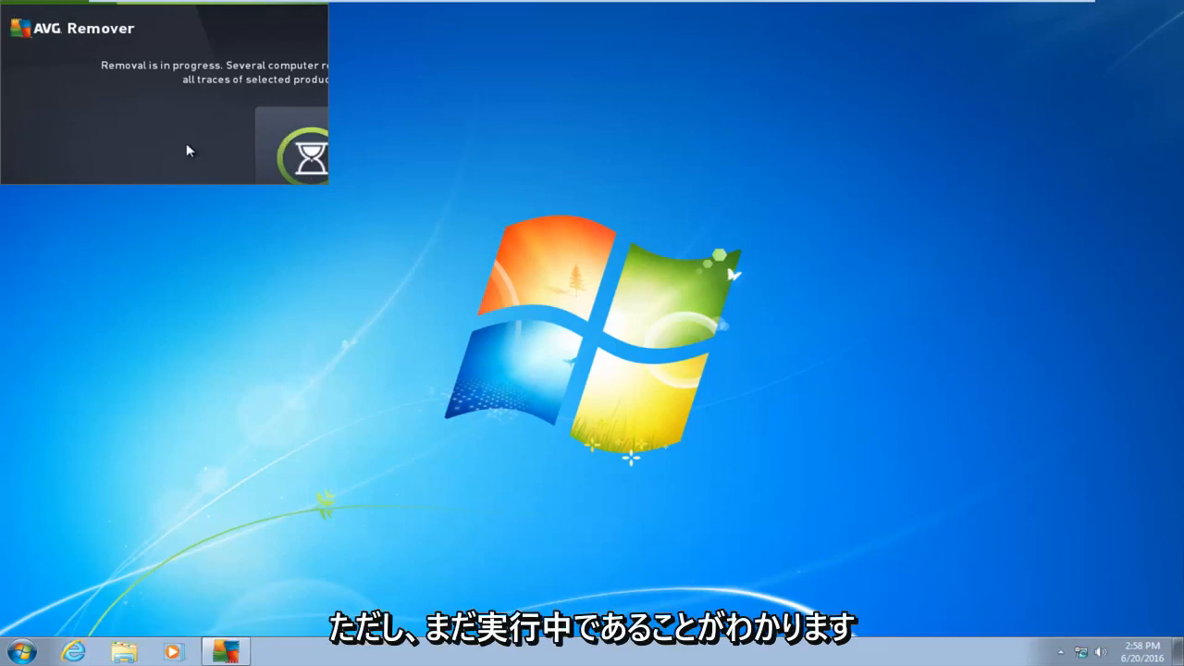
mouse_move(211, 137)
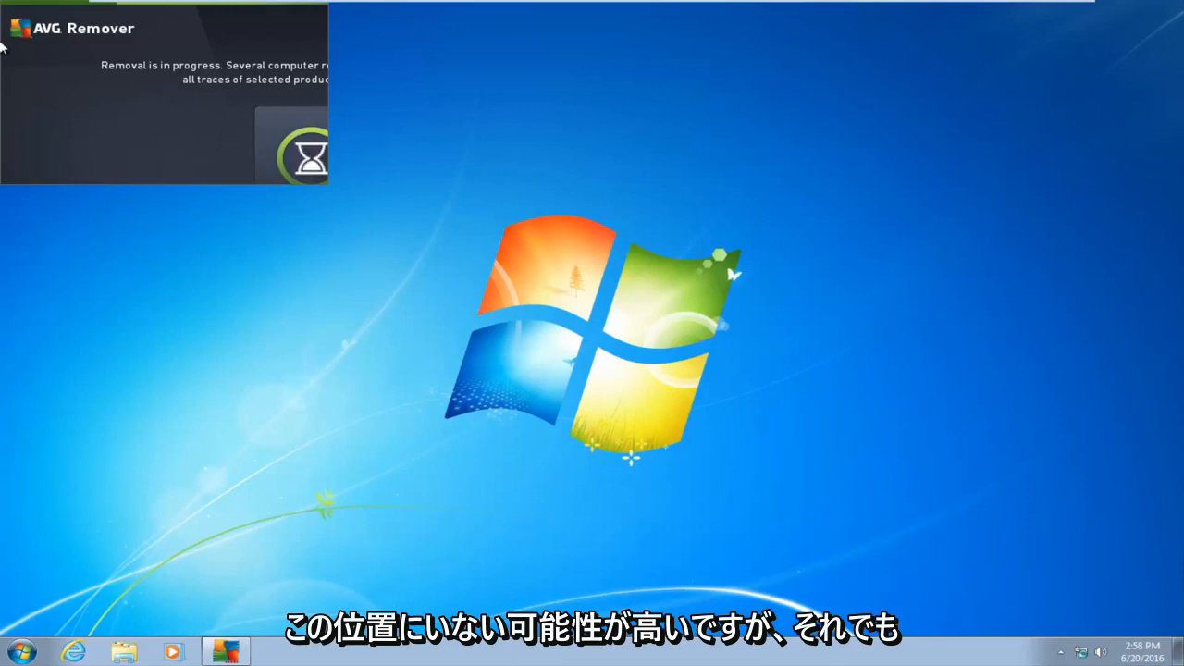
mouse_move(292, 85)
type("programs")
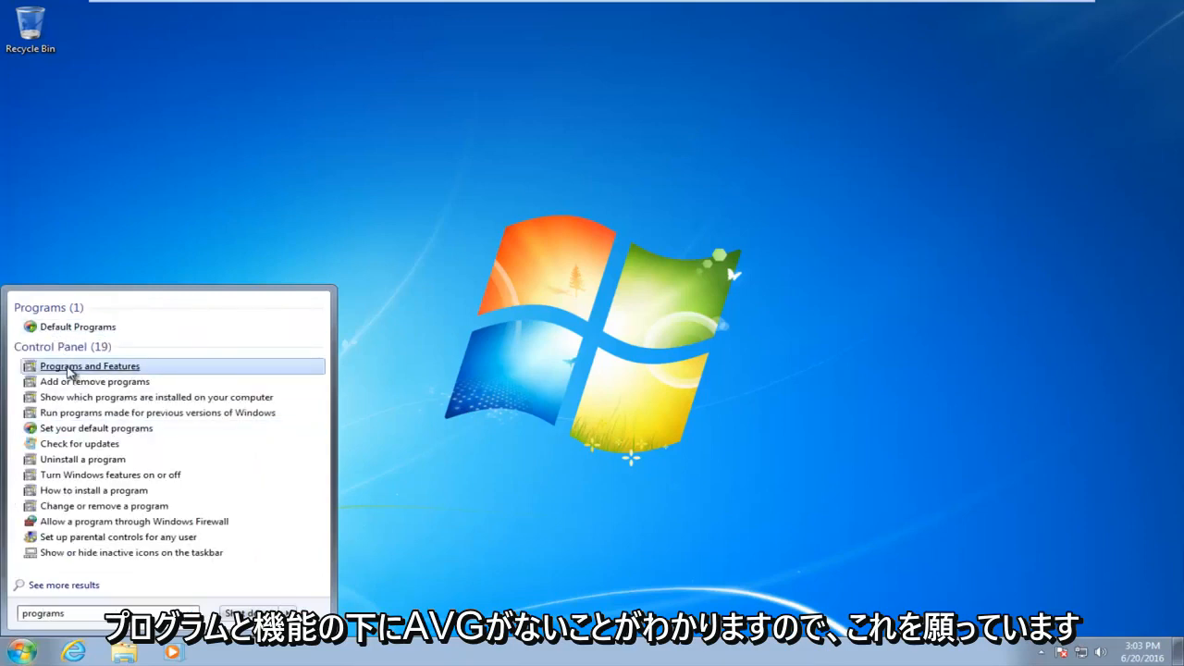
- Check Programs and Features for AVG entries, find none, and close the window
left_click(89, 367)
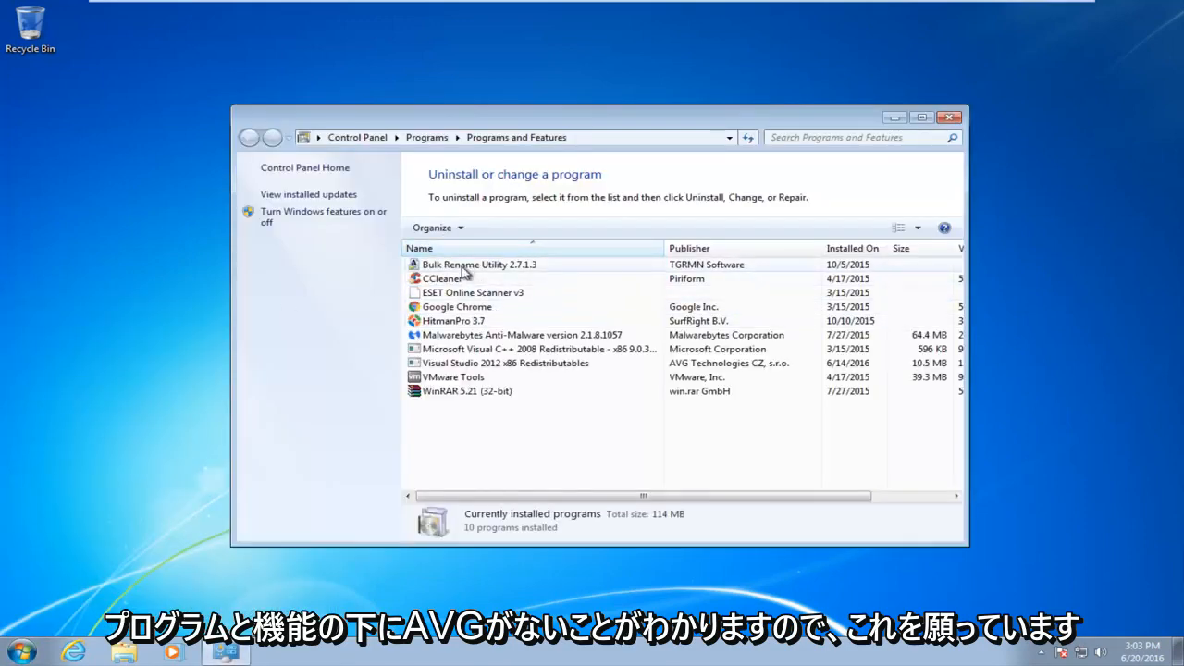
mouse_move(982, 75)
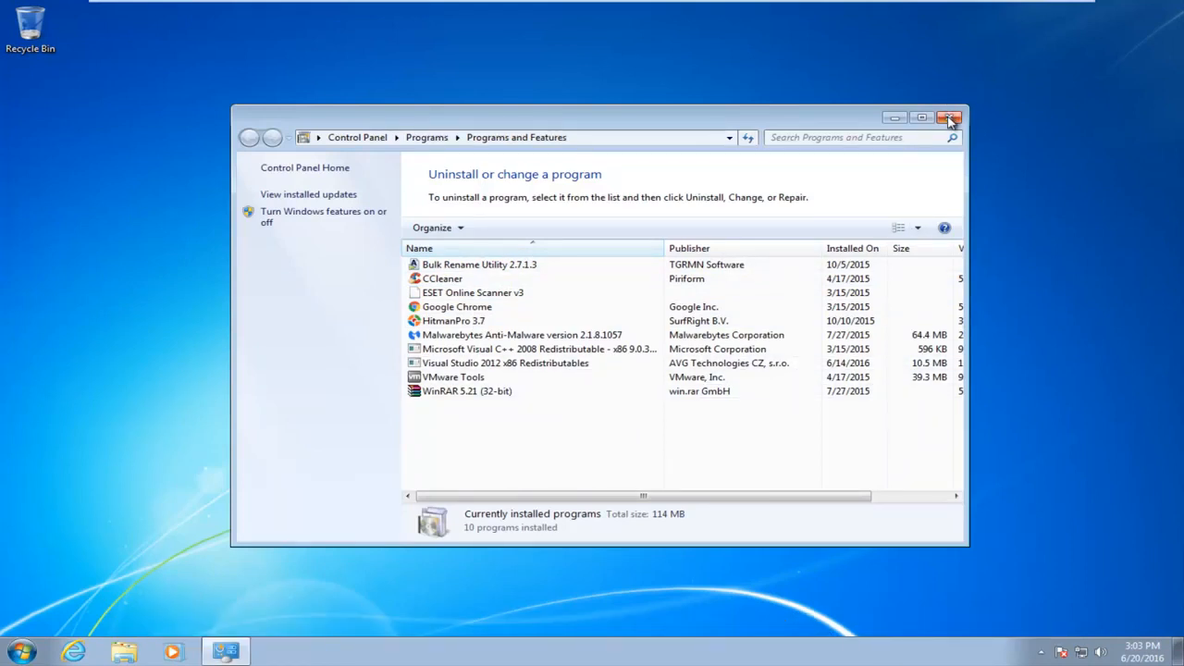
left_click(949, 118)
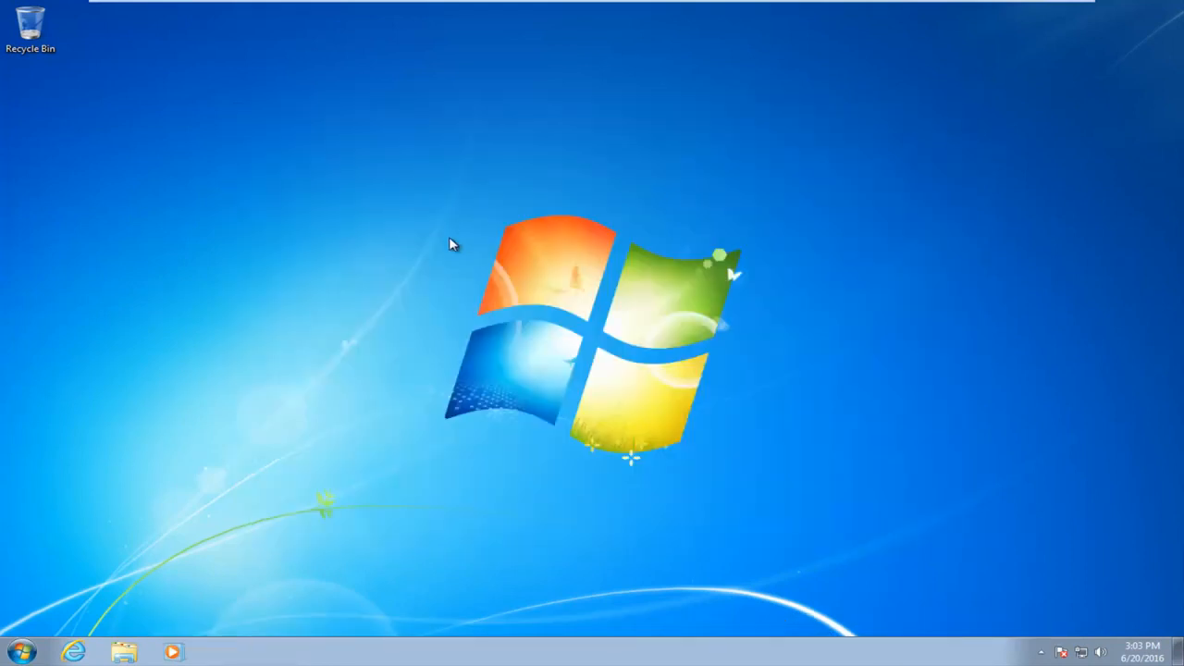